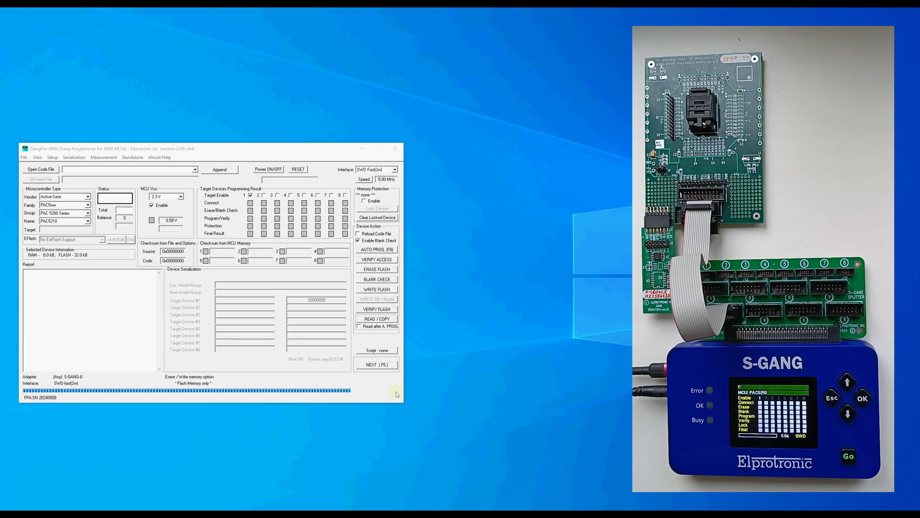
- Target the Silicon Labs EFR32 xG2 Wireless part EFR32FG28A120F1024 with 256 KB RAM and 1 MB flash
click(88, 195)
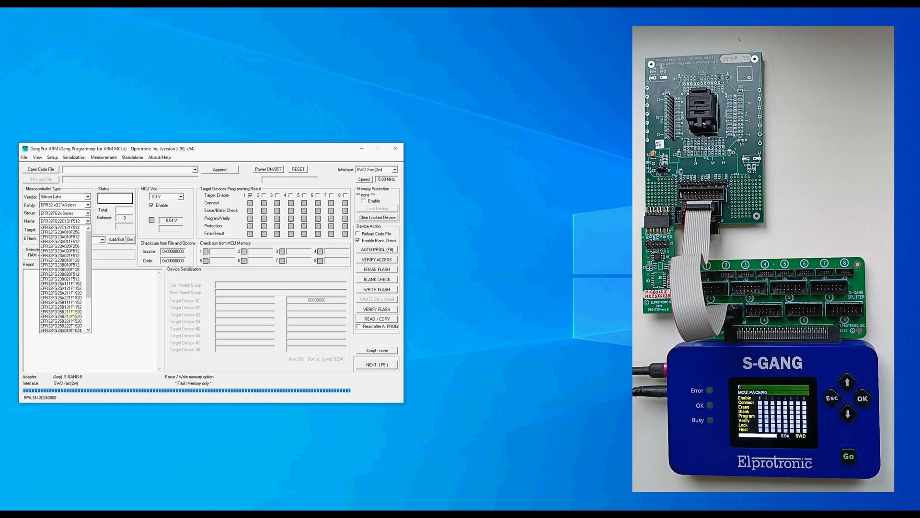
click(58, 306)
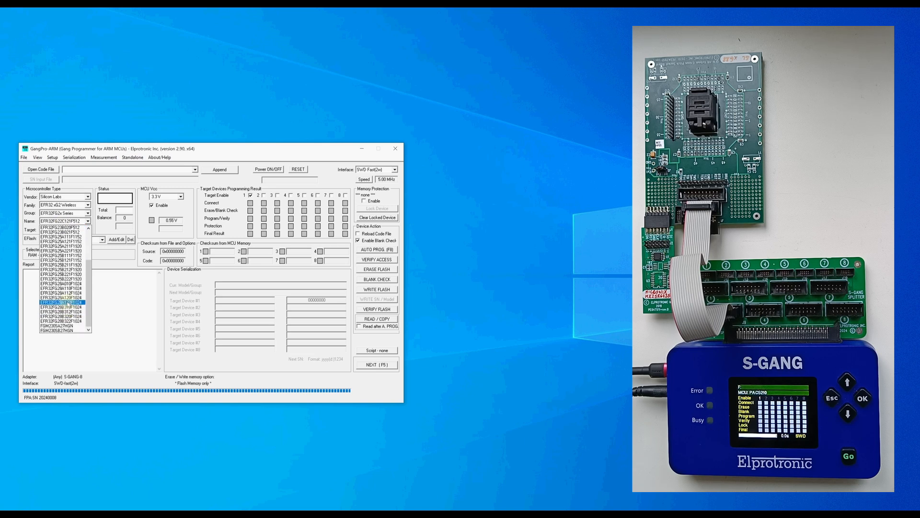
click(58, 300)
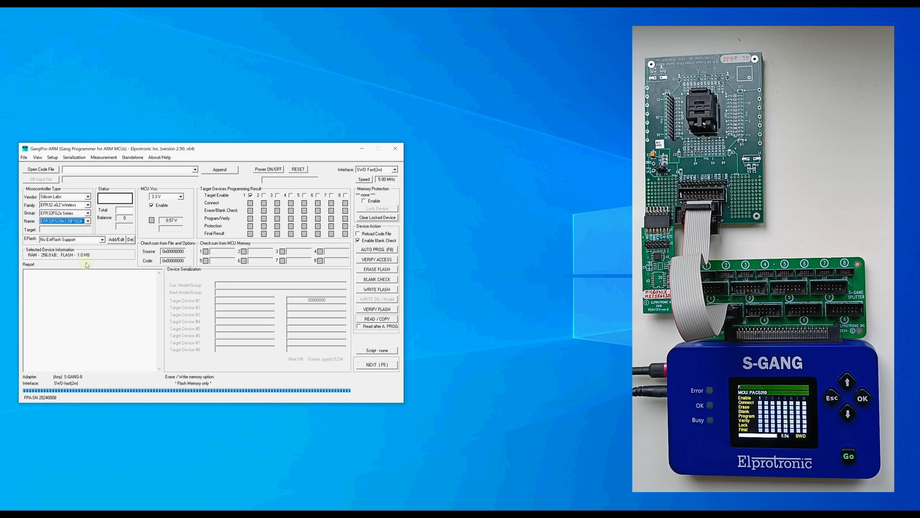
- Leave communication speed unchanged and run Verify Access, getting a Pass from the EFR32FG28
click(364, 179)
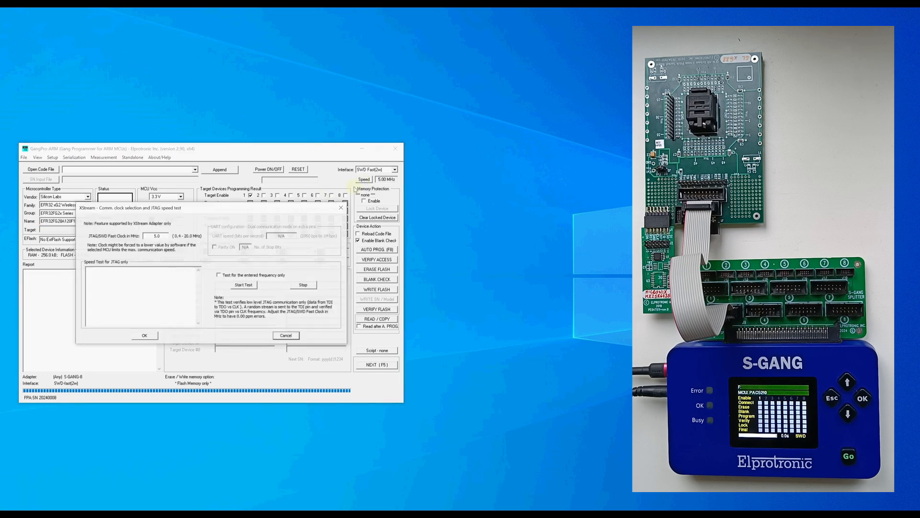
click(144, 336)
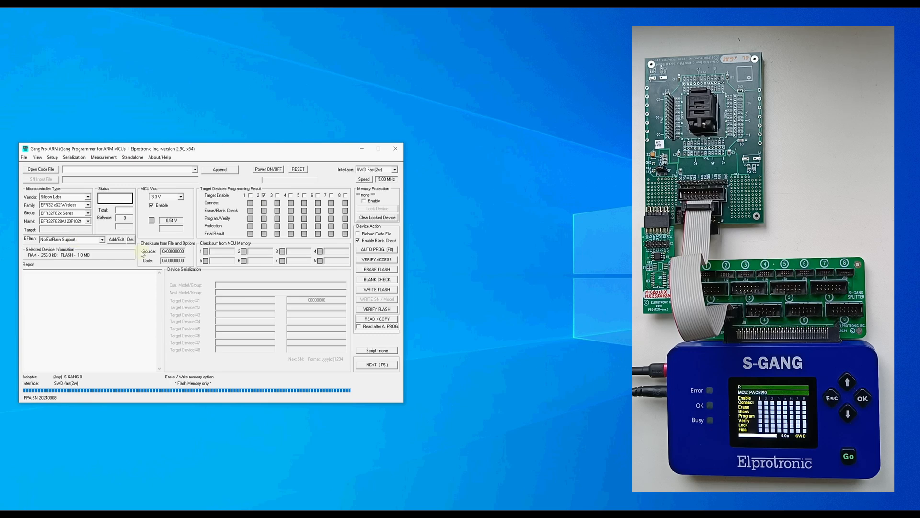
mouse_move(377, 258)
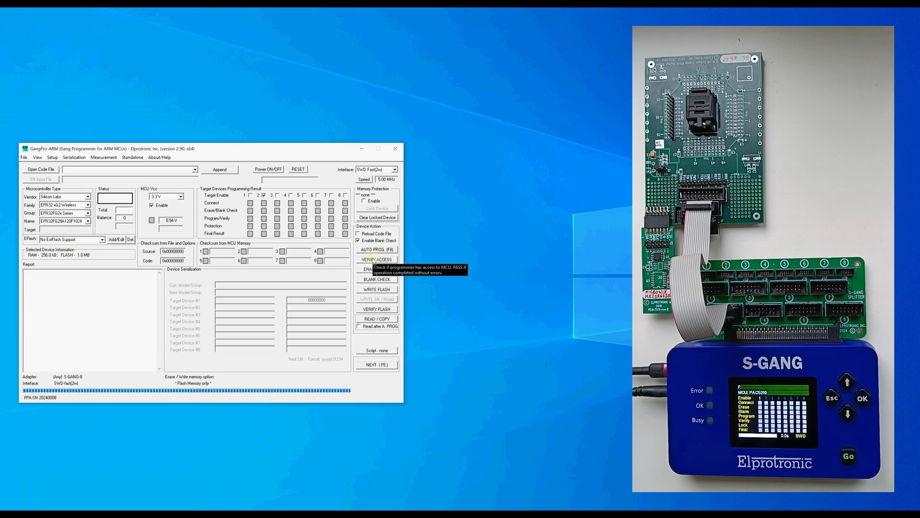
click(376, 259)
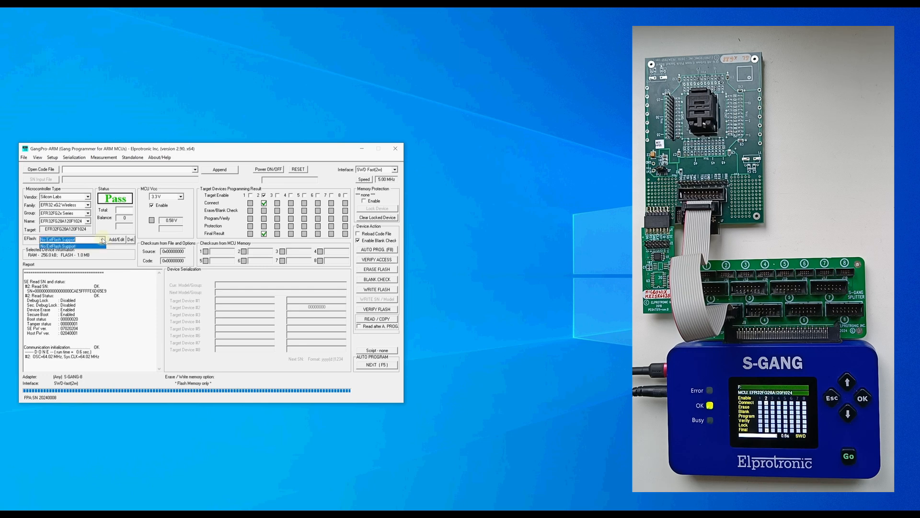
- Choose Macronix MX25R WR / MX25R6435F serial NOR flash with 20 MHz communication frequency
click(59, 247)
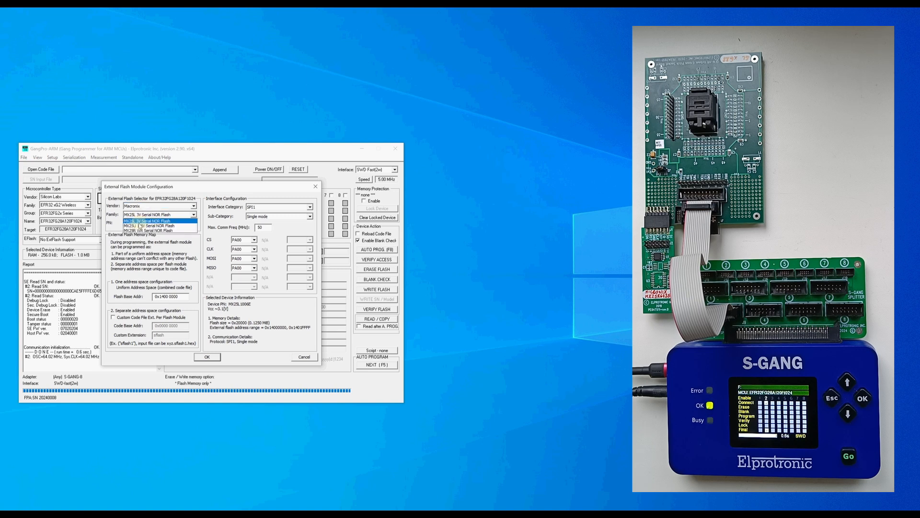
click(158, 226)
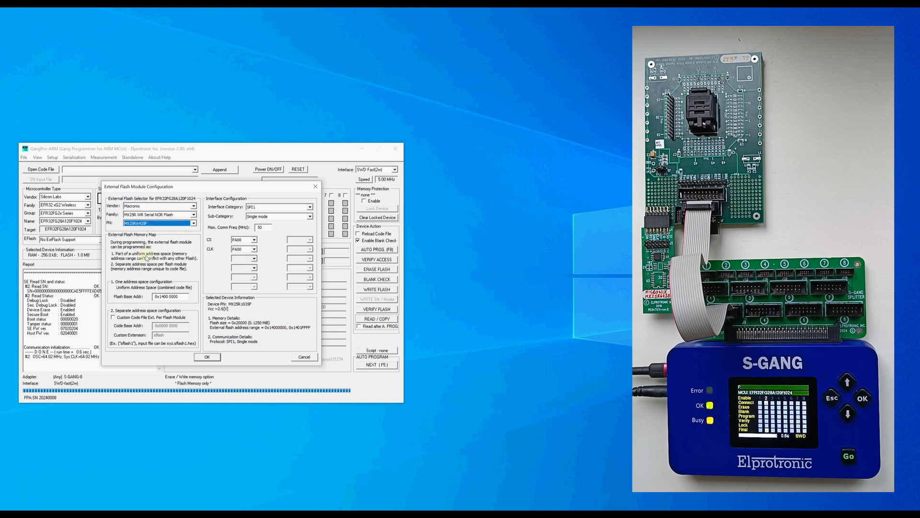
triple_click(258, 227)
text(20)
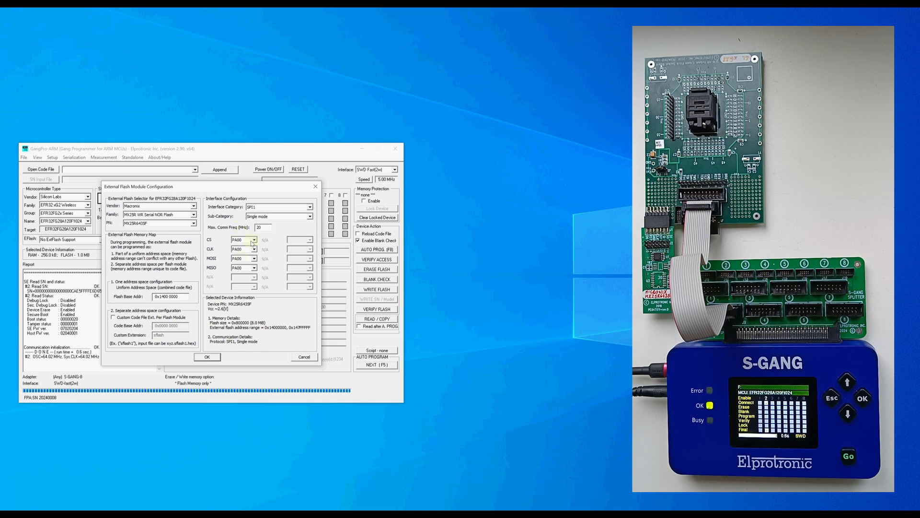
click(254, 240)
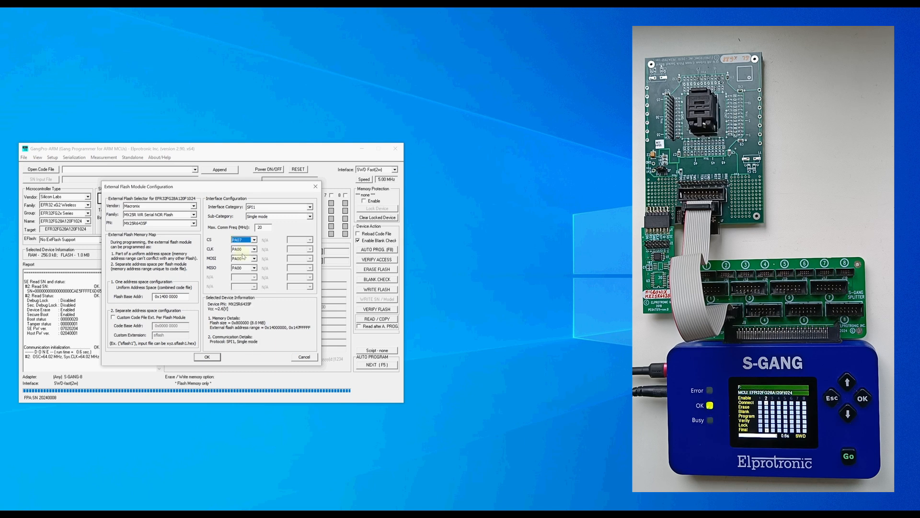
- Assign the SPI chip-select and MOSI pins, enable a custom code file extension and confirm
click(252, 250)
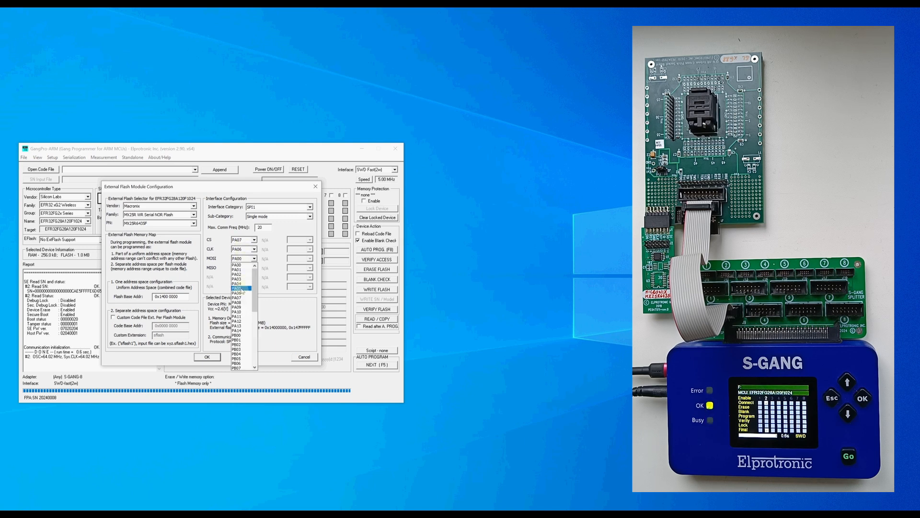
click(238, 284)
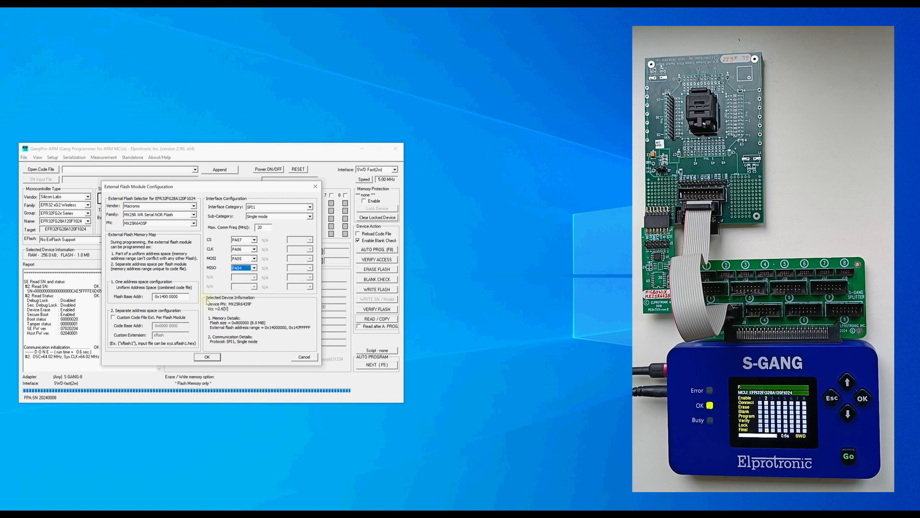
click(112, 318)
text(ef)
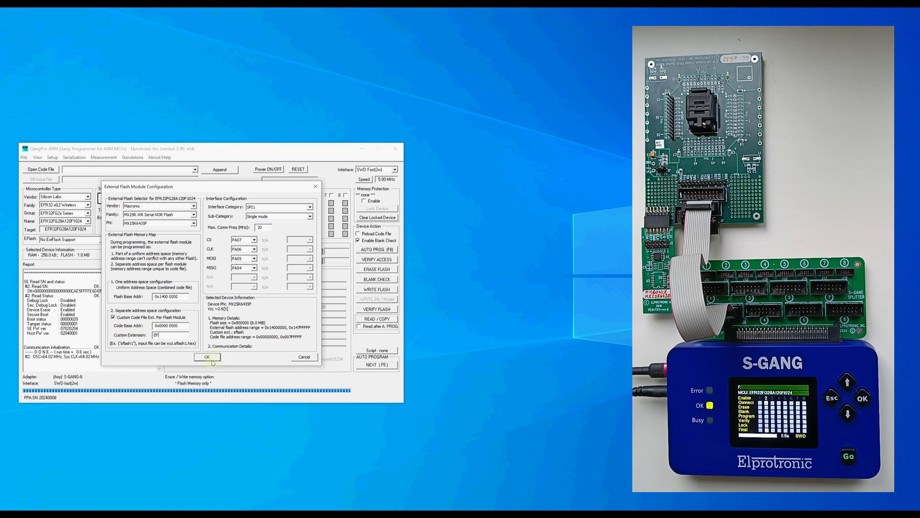
click(207, 357)
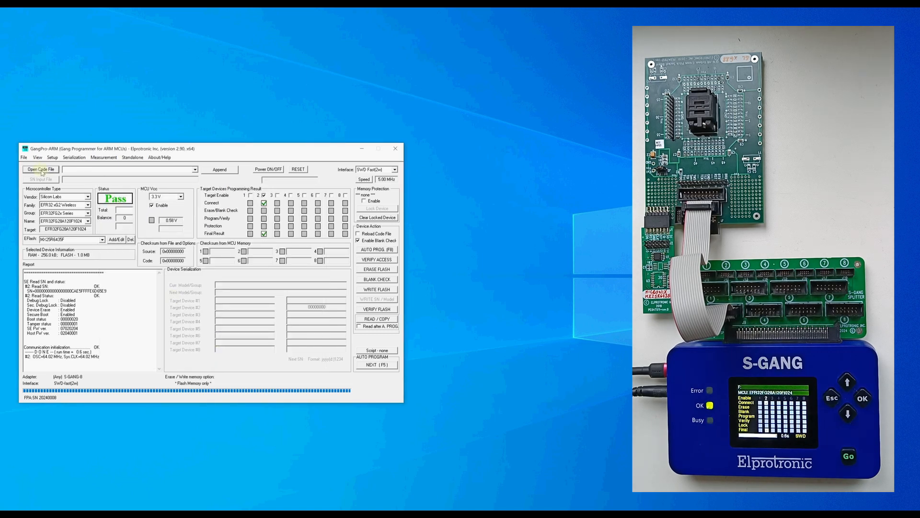
- Load bootloader-uart-bgapi_signed.hex from Firmware/xG28/interopTest as the code file
click(39, 169)
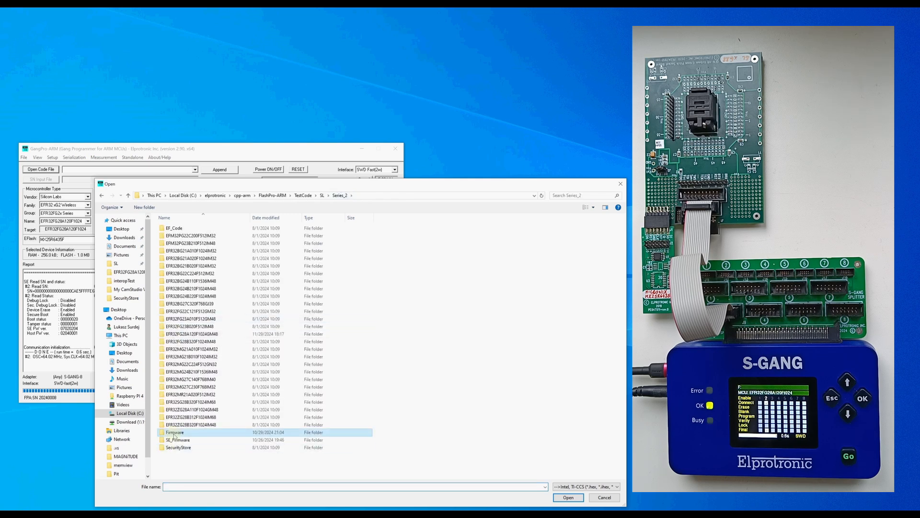
double_click(174, 432)
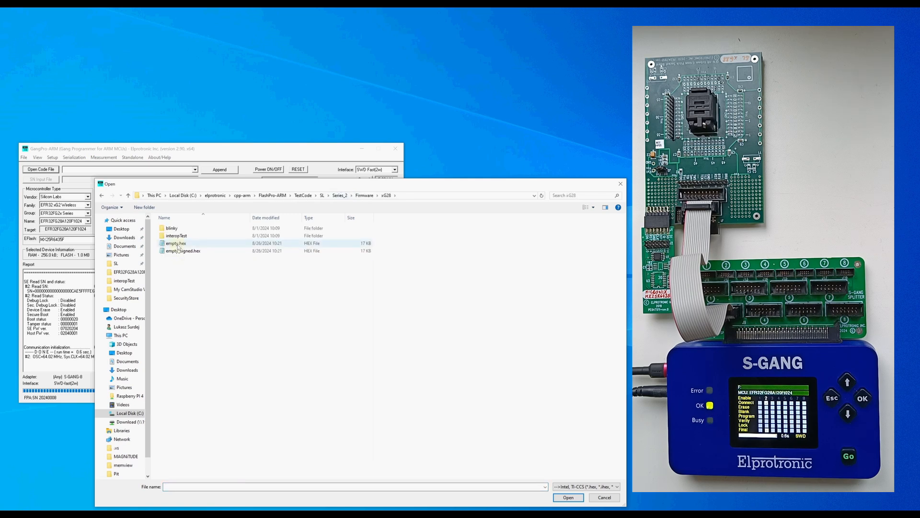
click(566, 498)
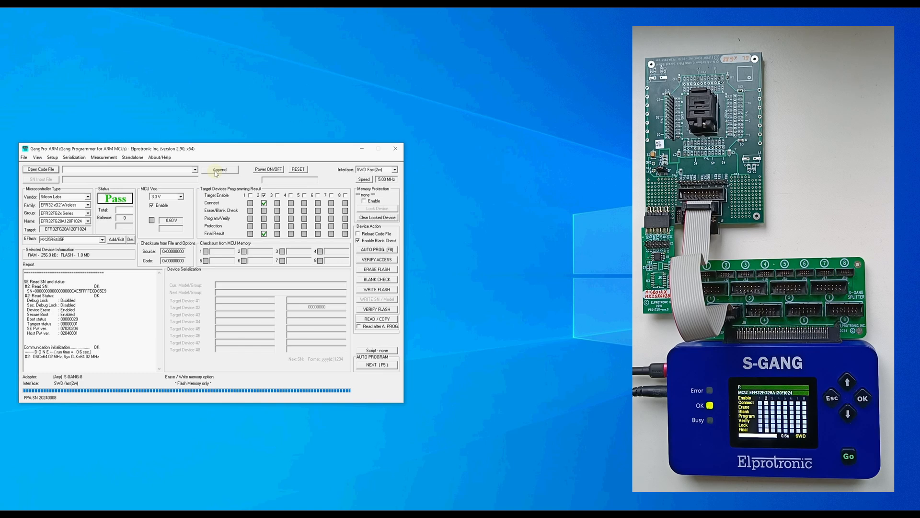
- Append the signed bt_soc_iop_test_display hex to the loaded bootloader image
click(40, 169)
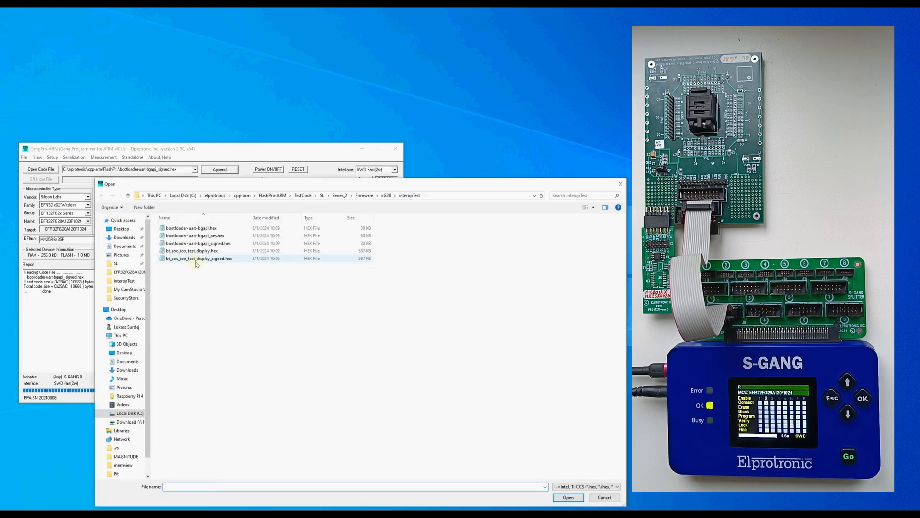
click(566, 498)
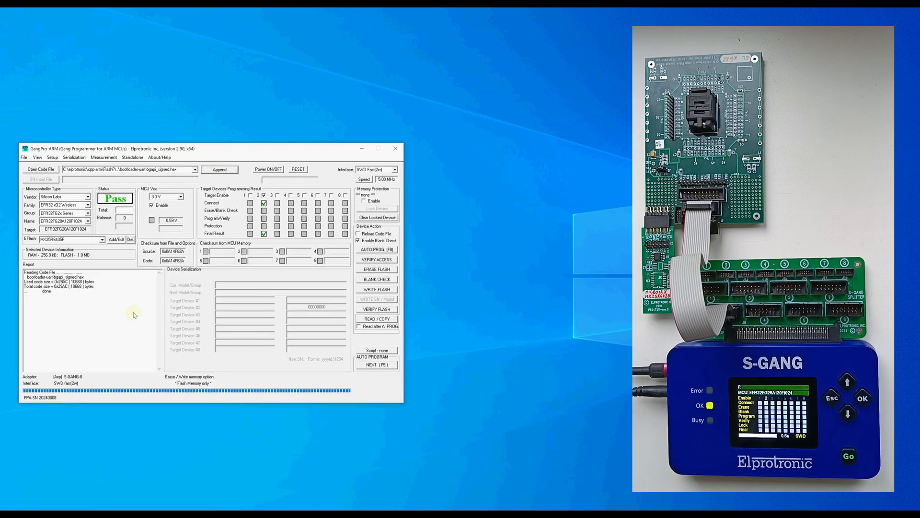
mouse_move(213, 184)
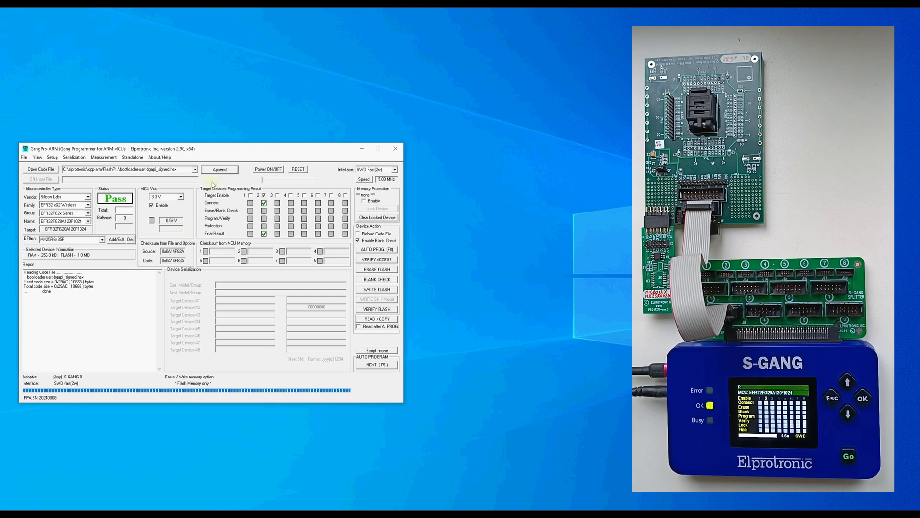
click(219, 169)
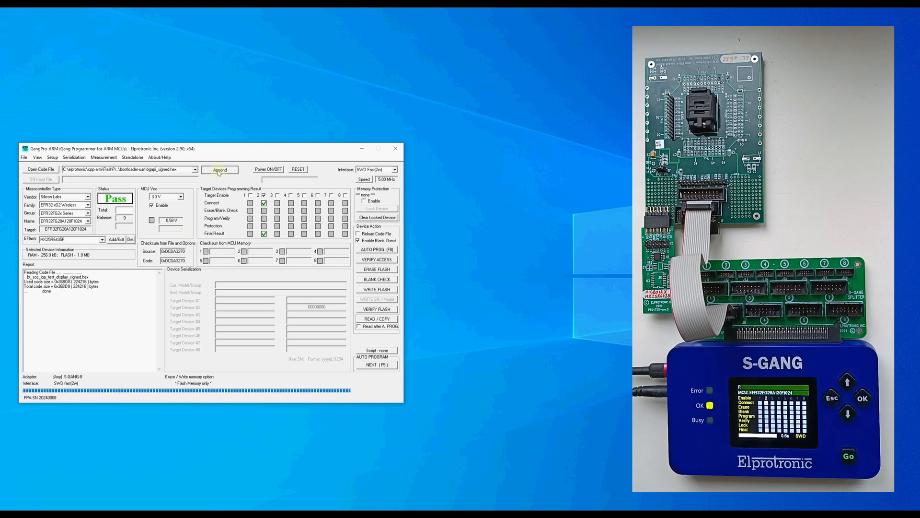
click(40, 169)
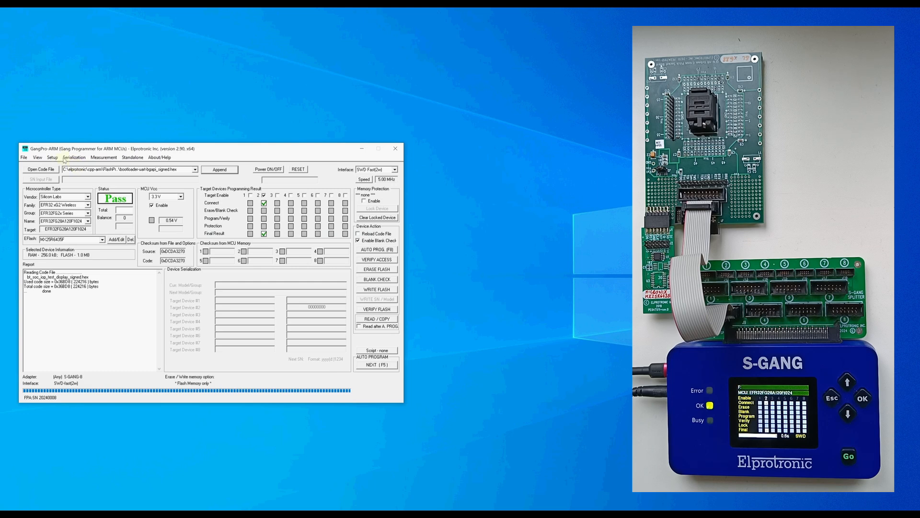
- Enter Setup > Secure Engine (SE) and browse for a .pem key file
click(51, 157)
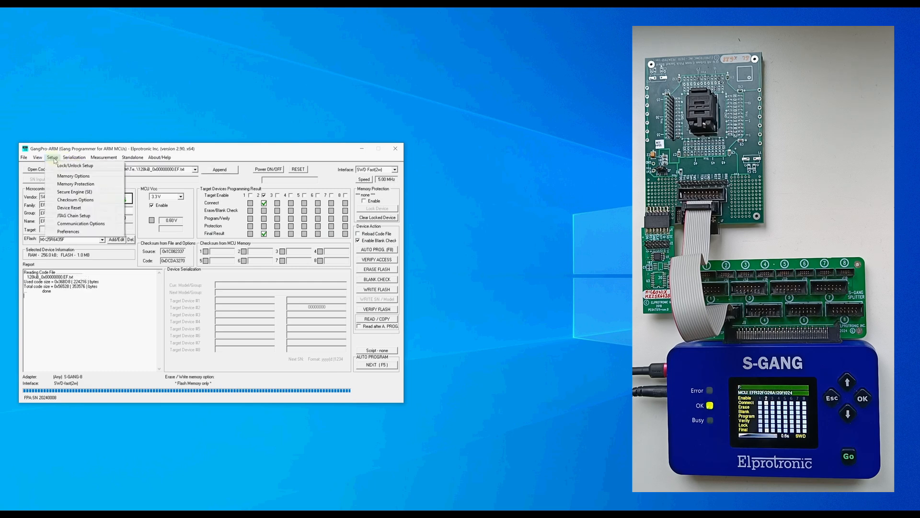
click(70, 192)
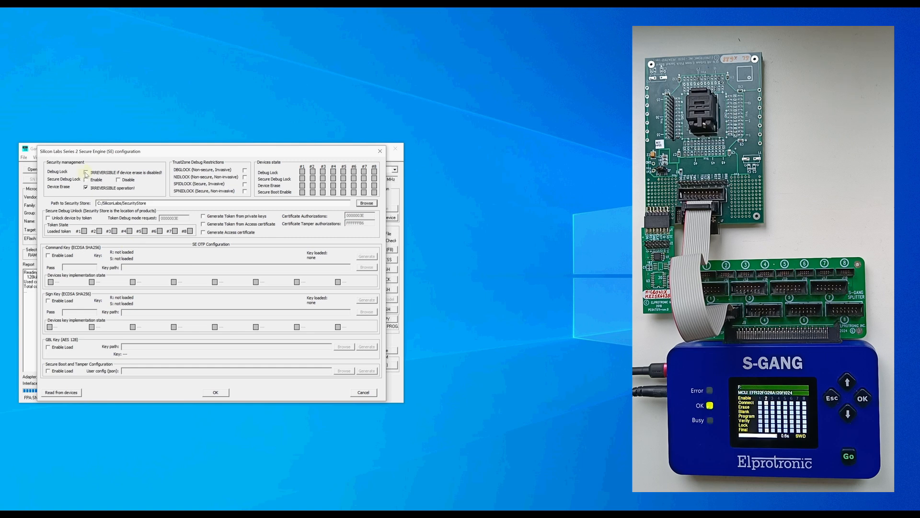
click(86, 173)
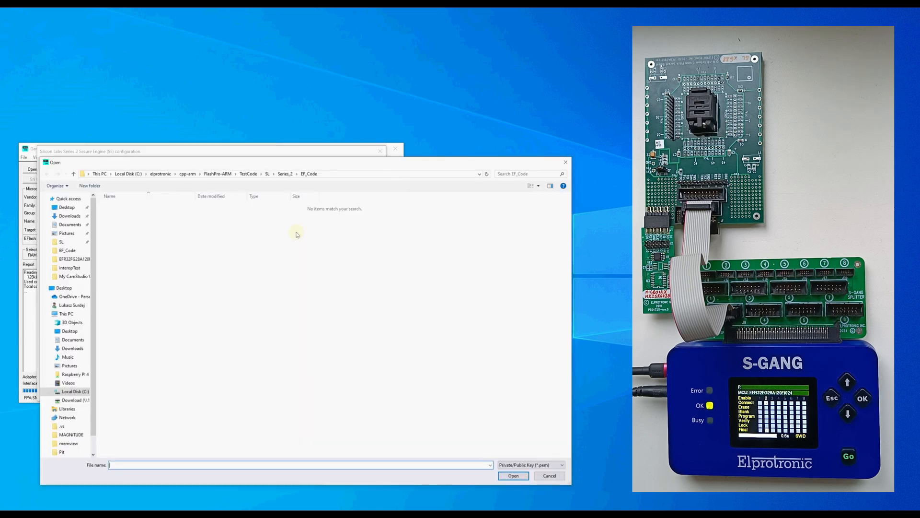
- Load the command key file from SecurityStore and enable loading the secure boot configuration
click(283, 174)
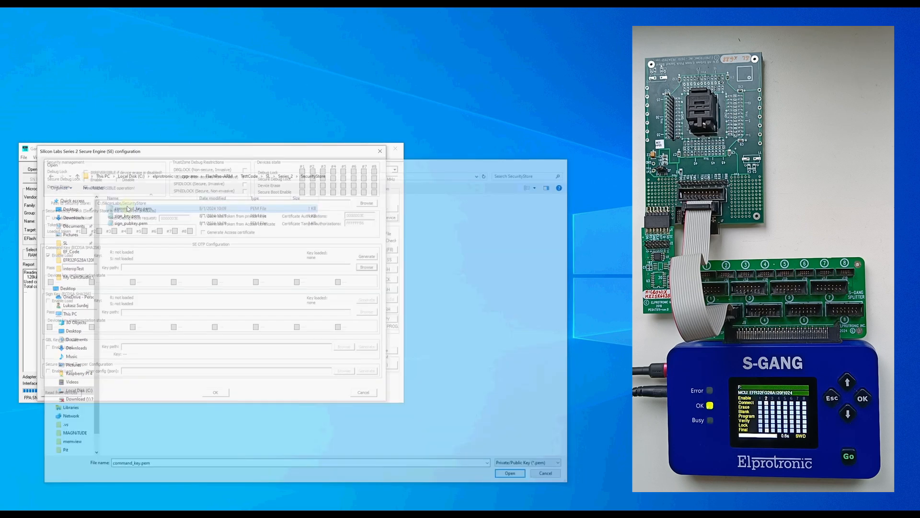
click(509, 472)
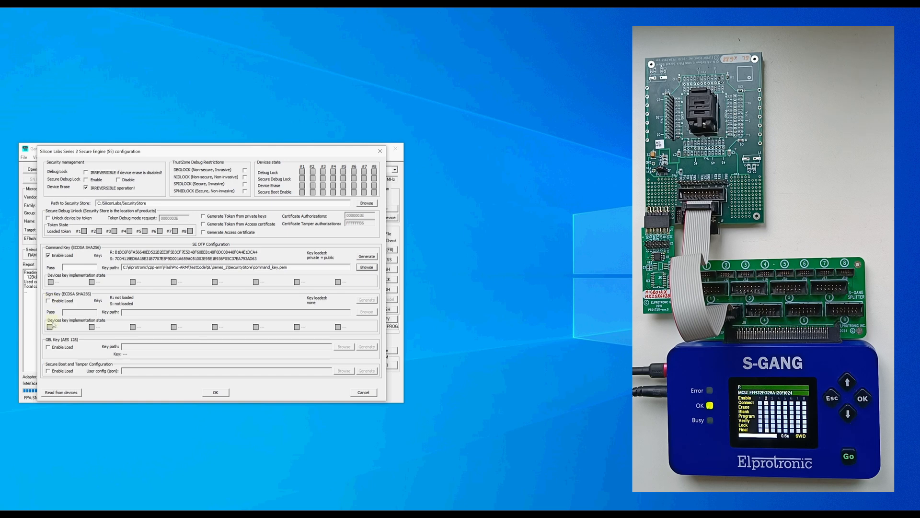
click(48, 370)
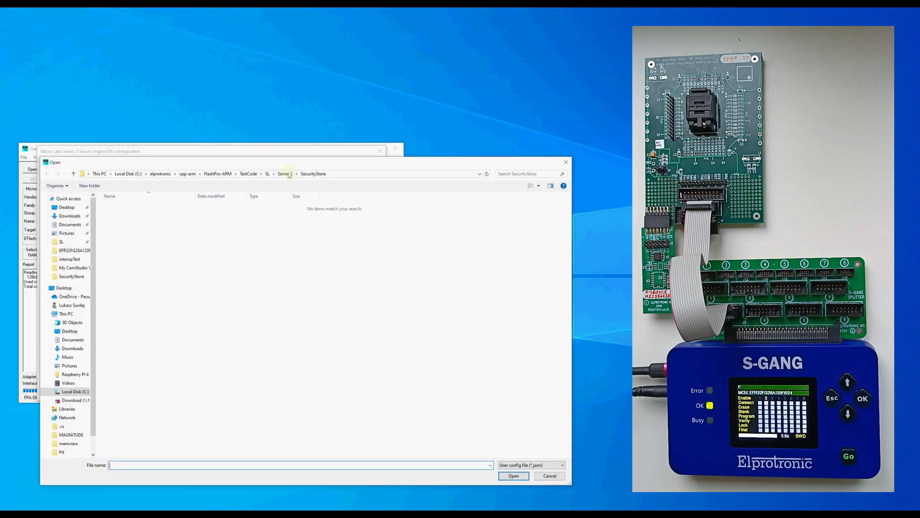
- Load the user_configuration JSON from Series_2\EFR32FG28A120F1024GM48 for secure boot and tamper
click(284, 173)
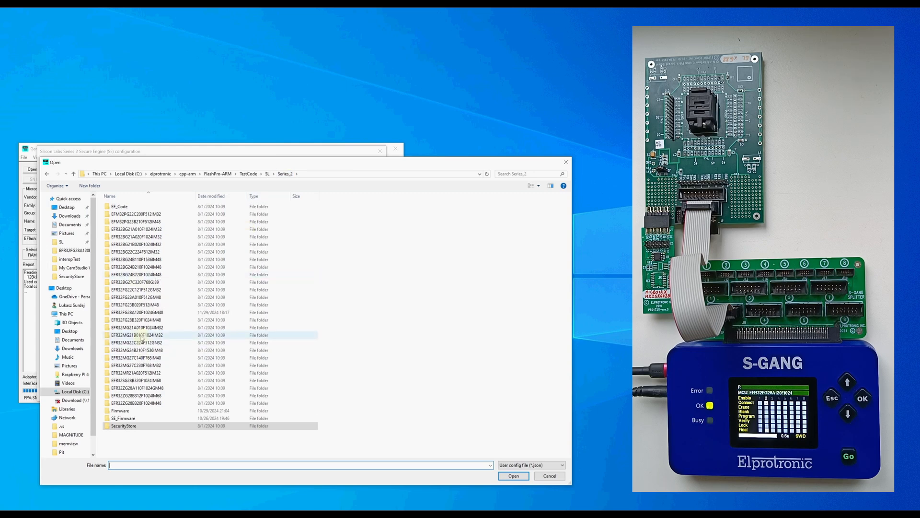
double_click(140, 311)
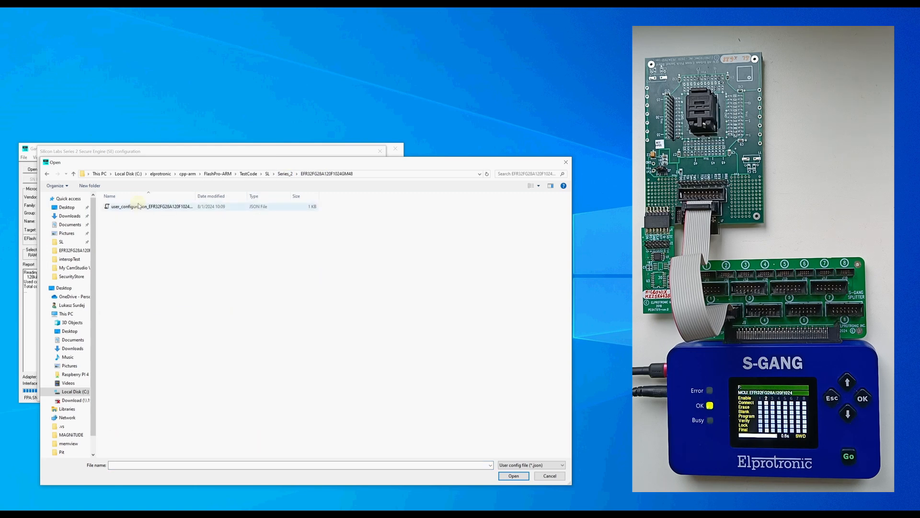
click(512, 476)
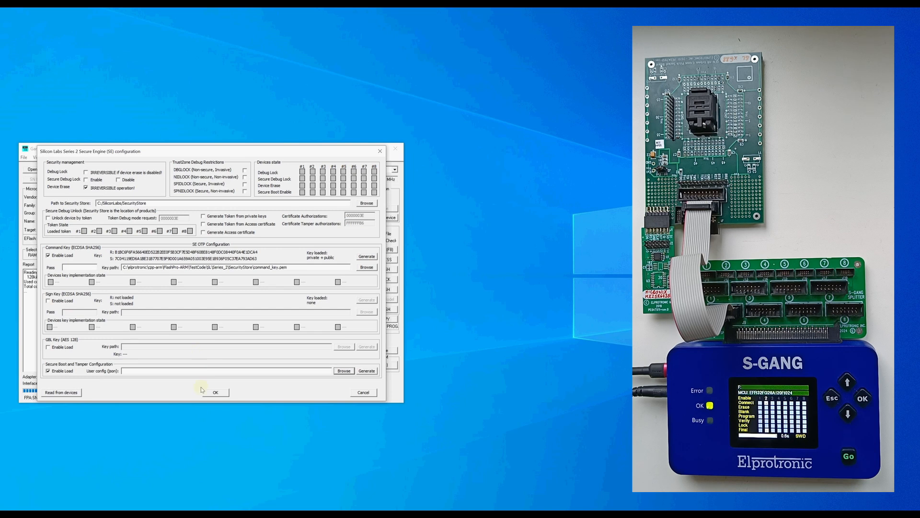
mouse_move(205, 380)
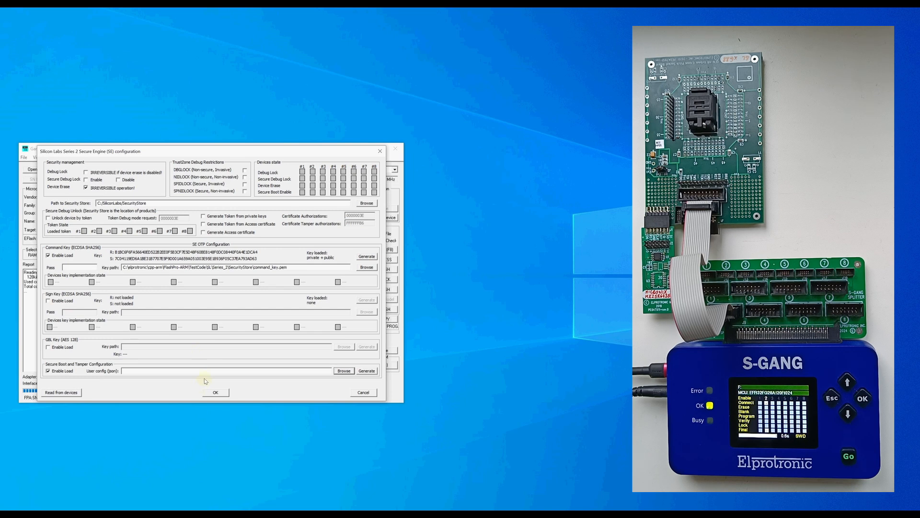
click(343, 370)
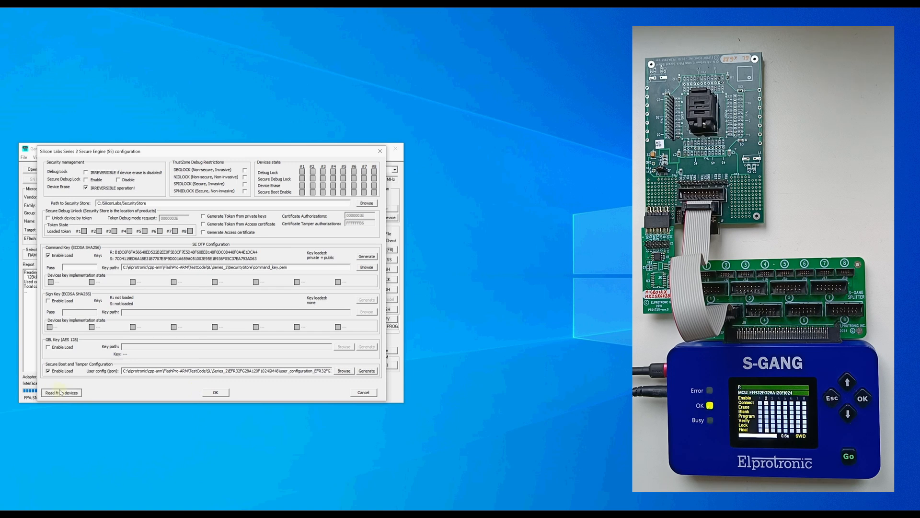
- Read the Secure Engine keys and OTP state from the device, then close the SE configuration
click(60, 392)
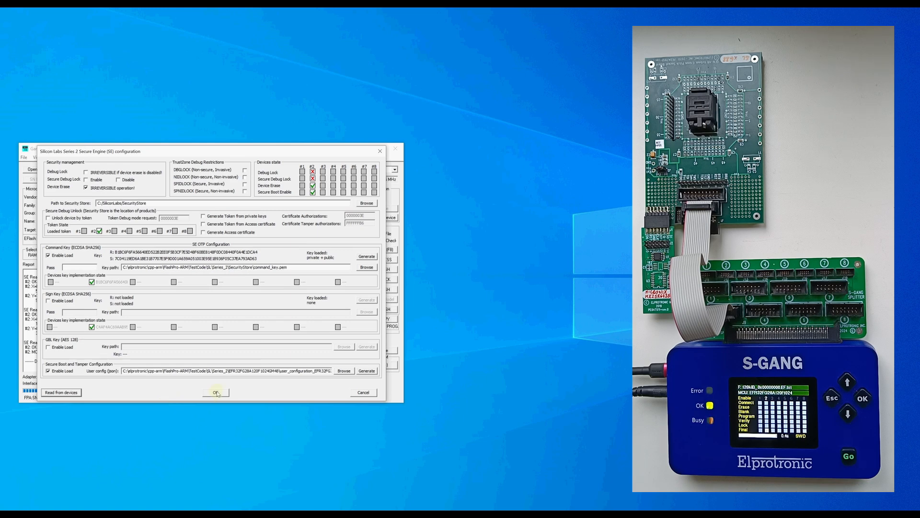
click(215, 392)
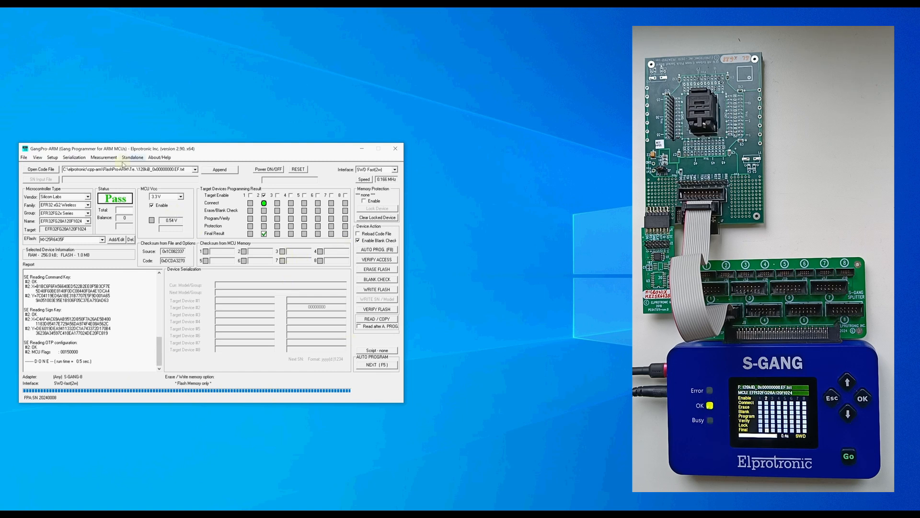
- Keep Flash Memory only in Memory Options and run AUTO PROG to erase, flash and verify the target
click(52, 157)
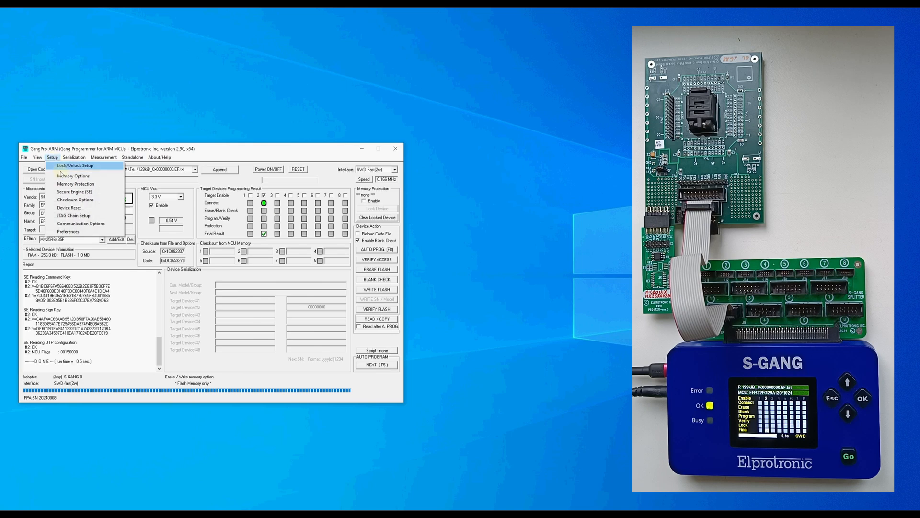
click(74, 176)
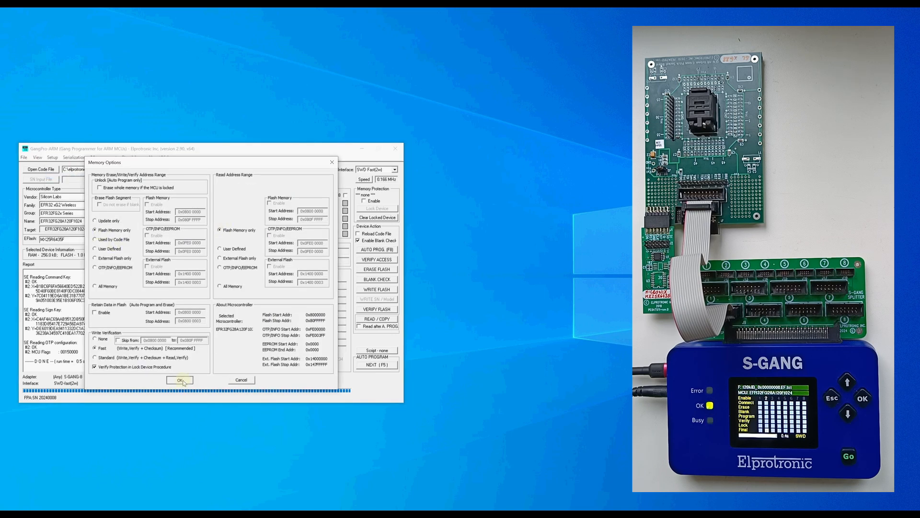
click(181, 381)
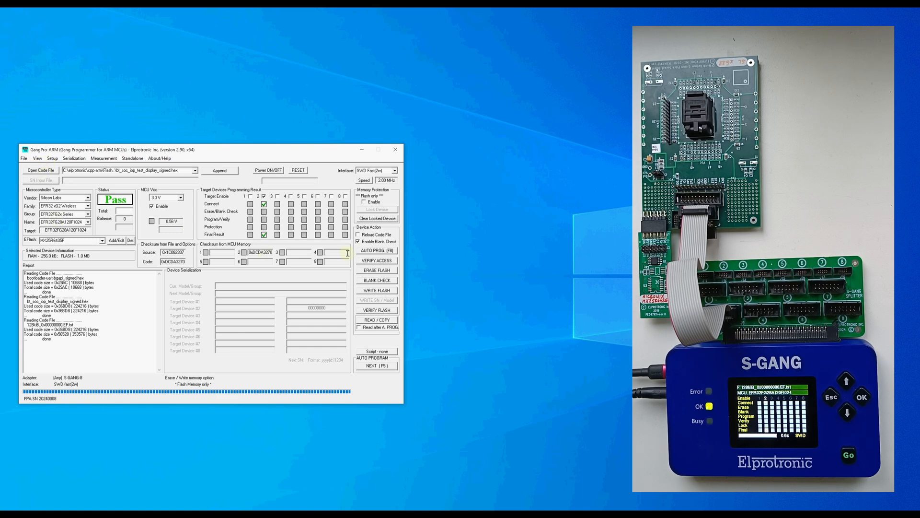
mouse_move(375, 250)
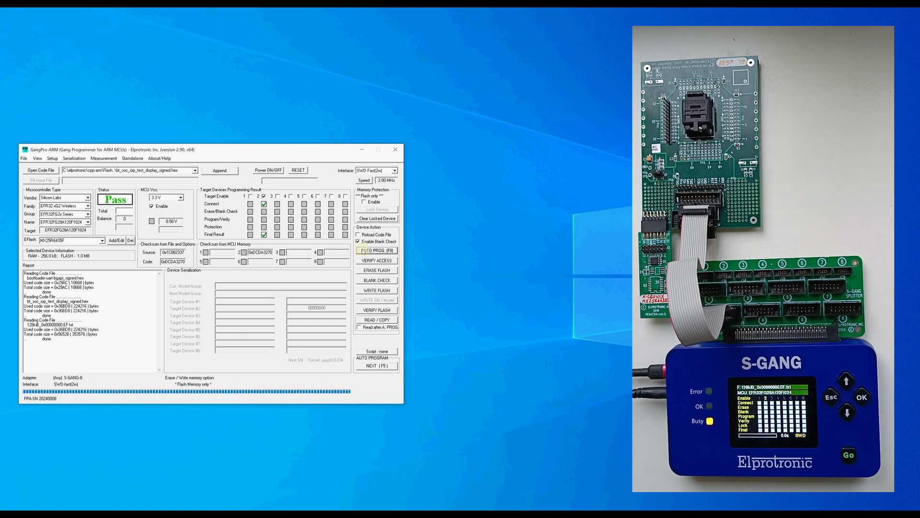
click(376, 251)
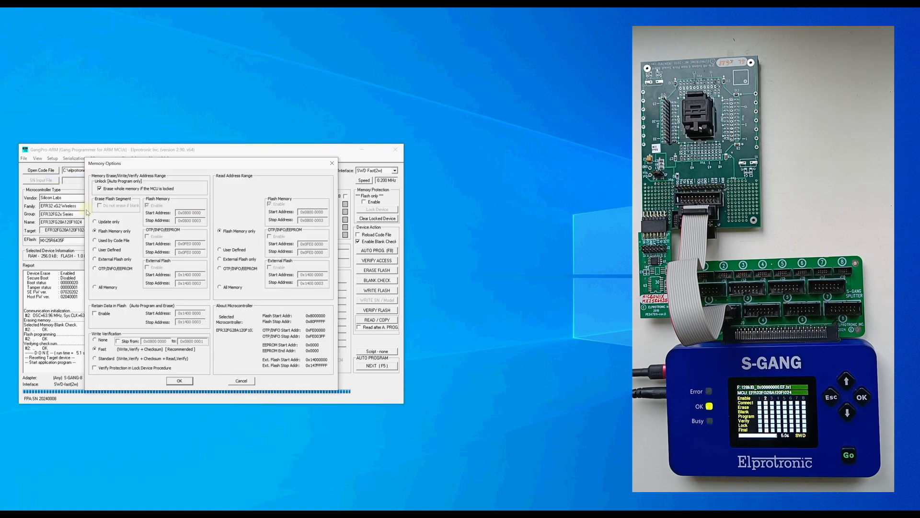
- Select All Memory for write and read and run AUTO PROG, programming external flash too with Pass
click(95, 288)
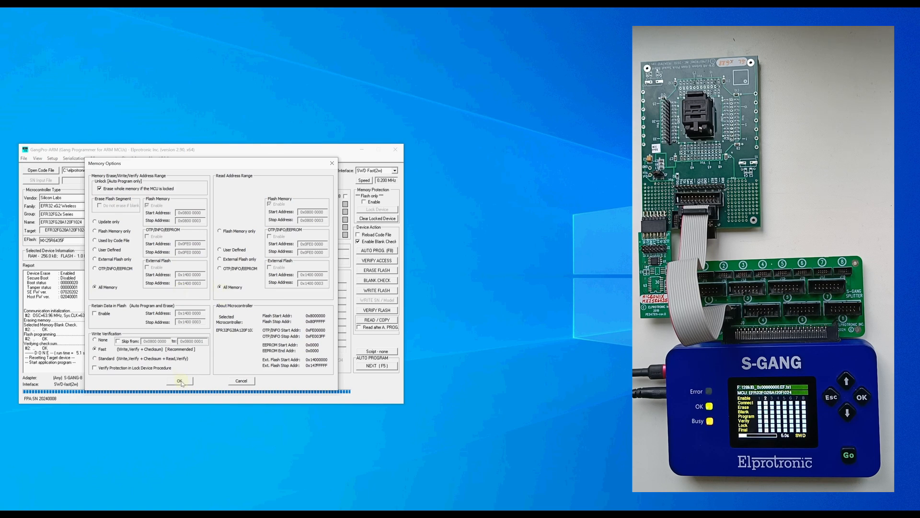
click(182, 380)
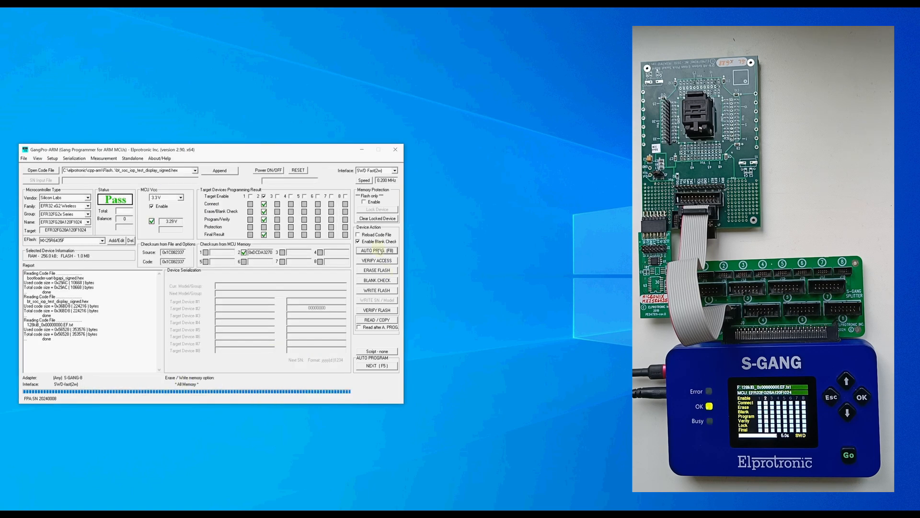
click(376, 250)
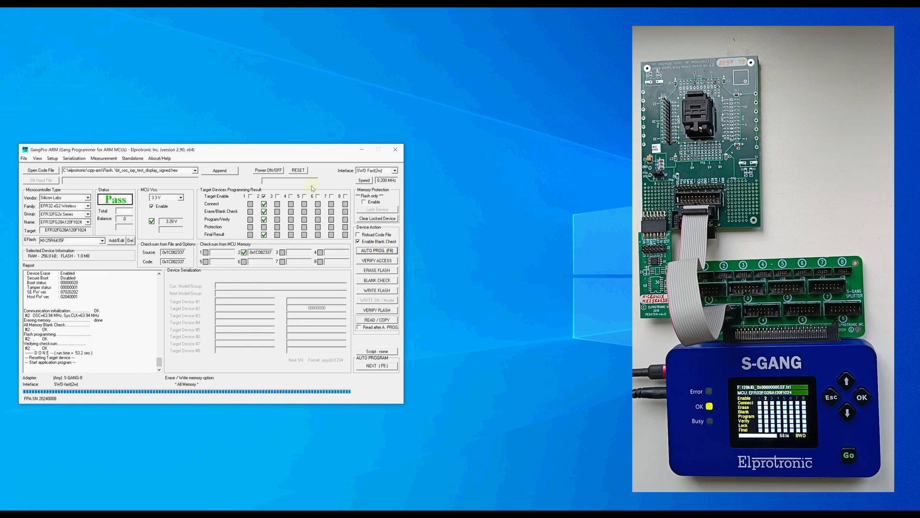
- Set Memory Options back to Flash Memory only for erase and write
click(52, 158)
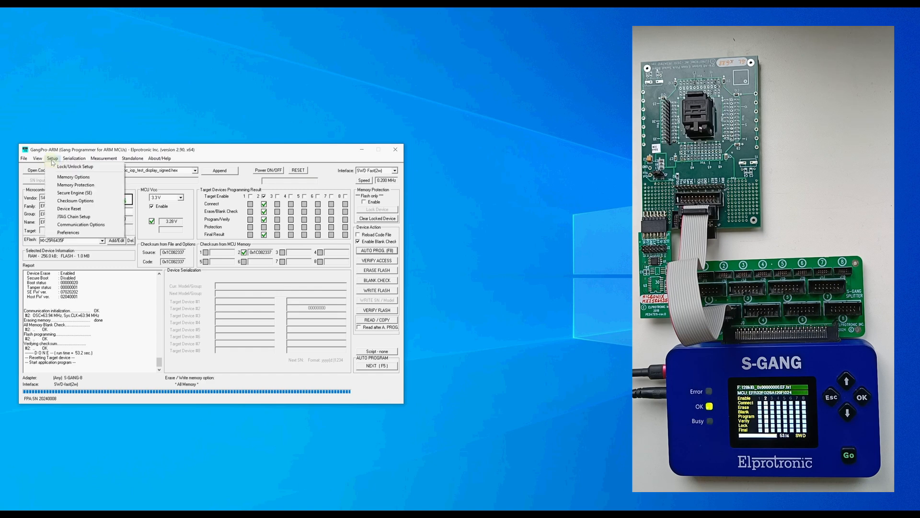
click(73, 176)
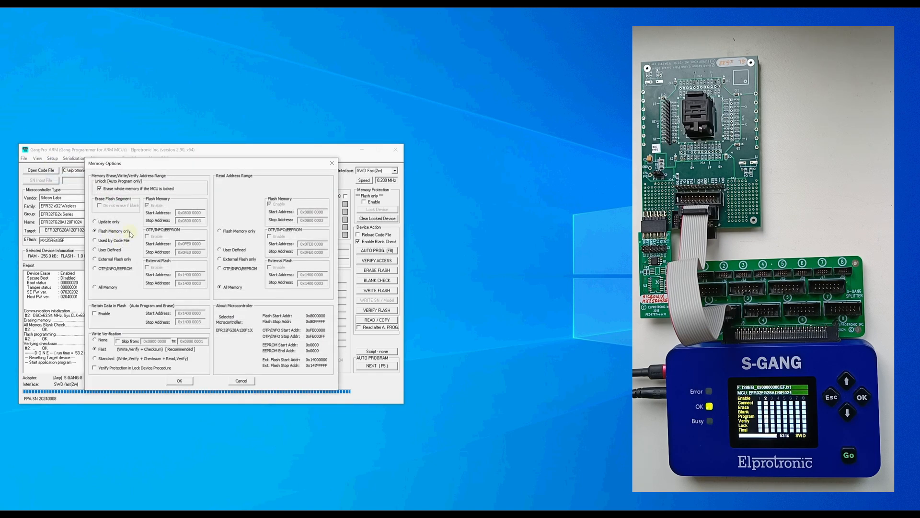
click(179, 380)
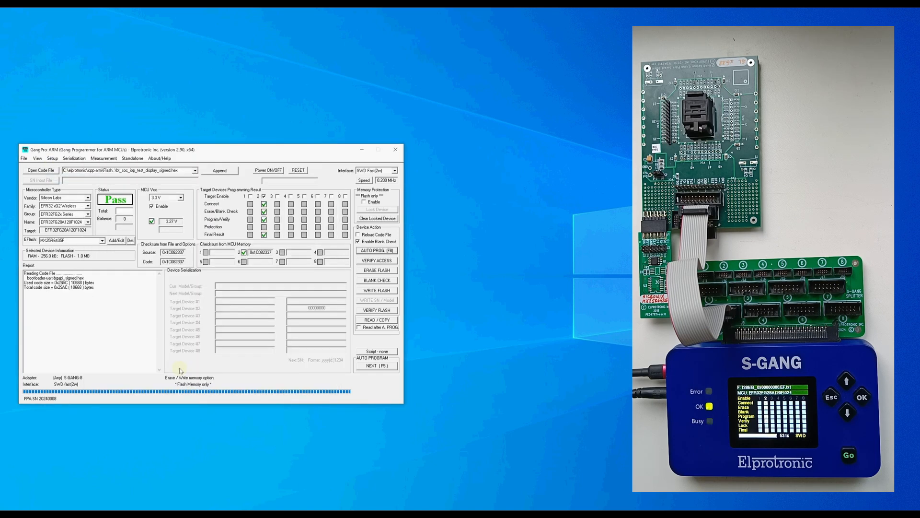
click(132, 159)
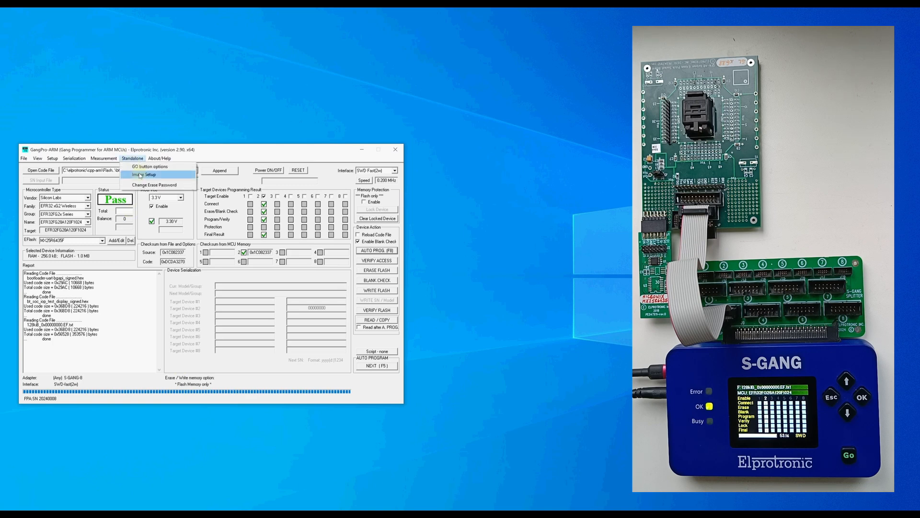
- Create and save the standalone image with Image Project Name FG28 via Image Setup
click(144, 175)
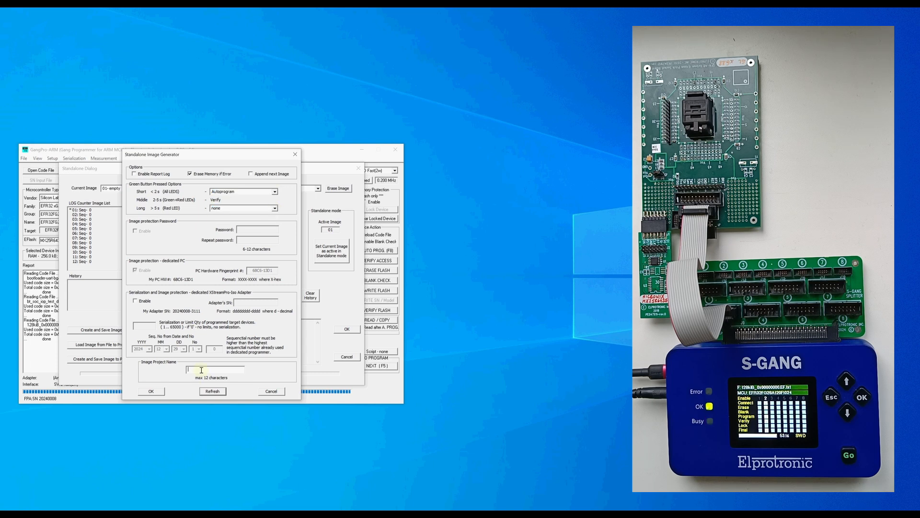
text(FG28)
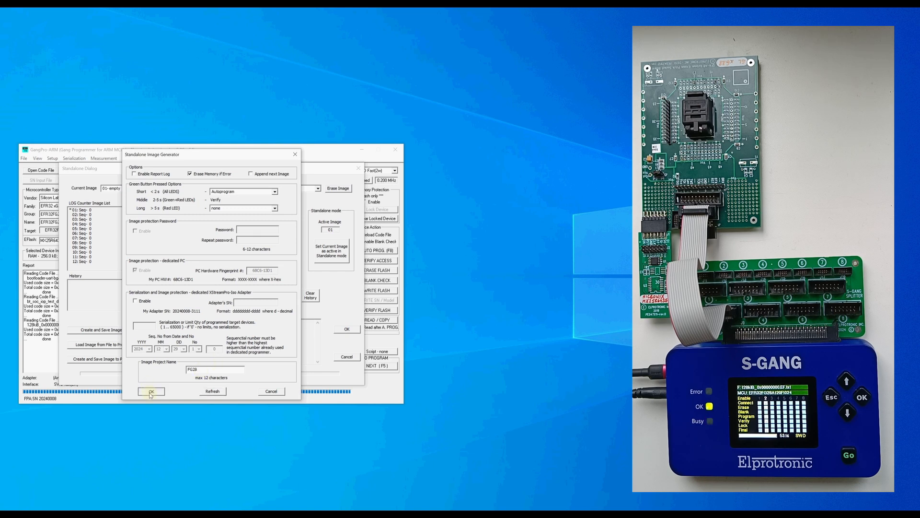
click(152, 391)
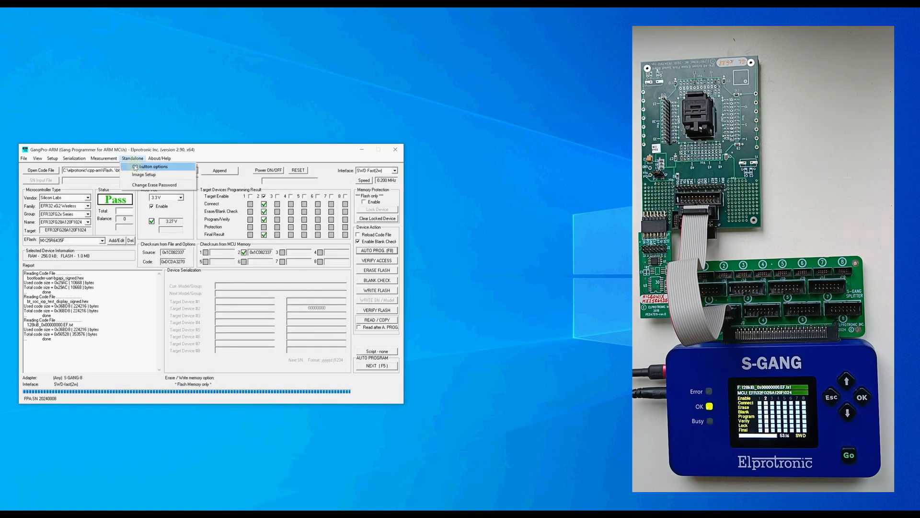
- Enable the green GO button in GO button options and confirm with OK
click(154, 166)
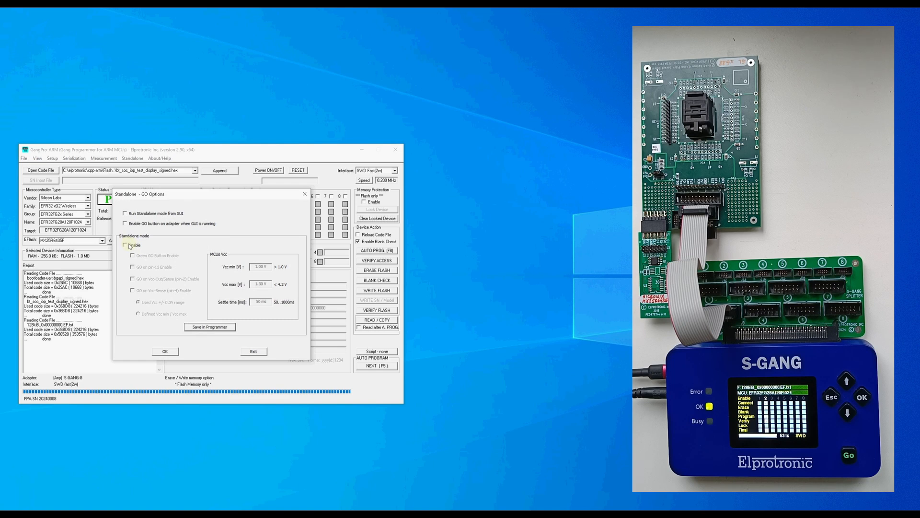
click(125, 244)
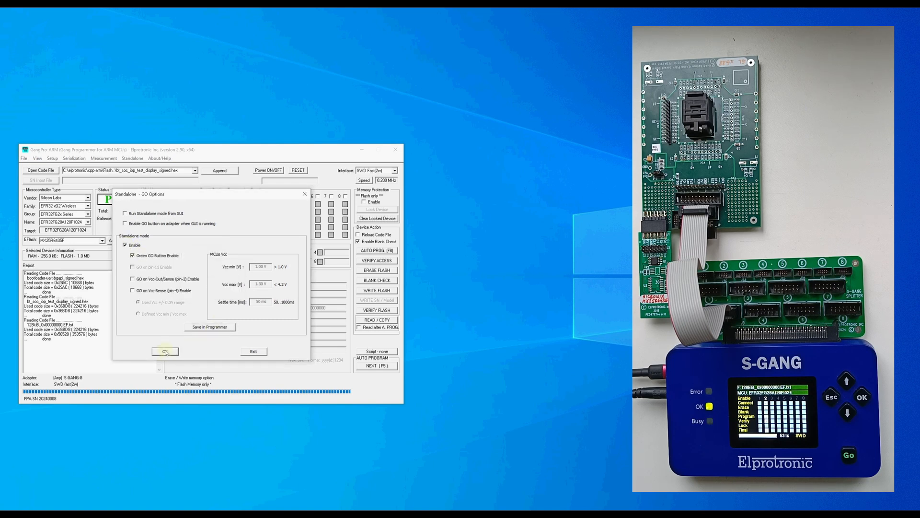
click(166, 351)
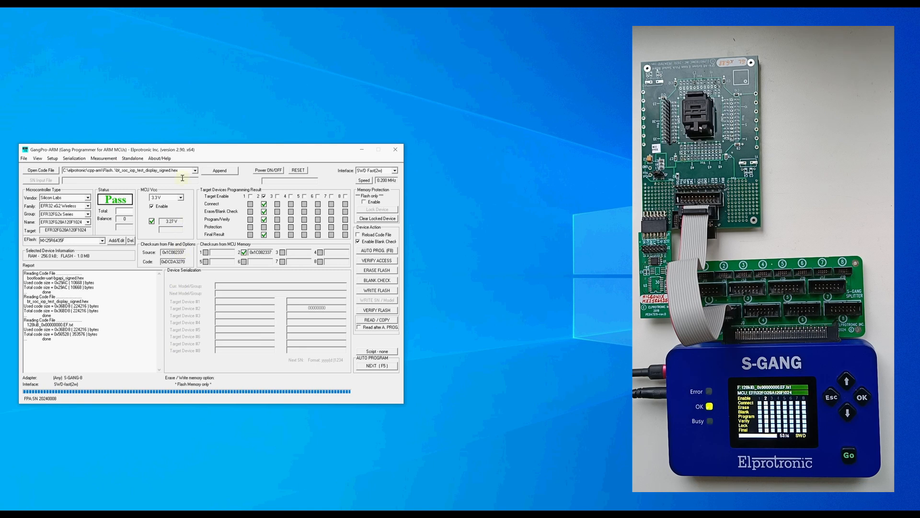